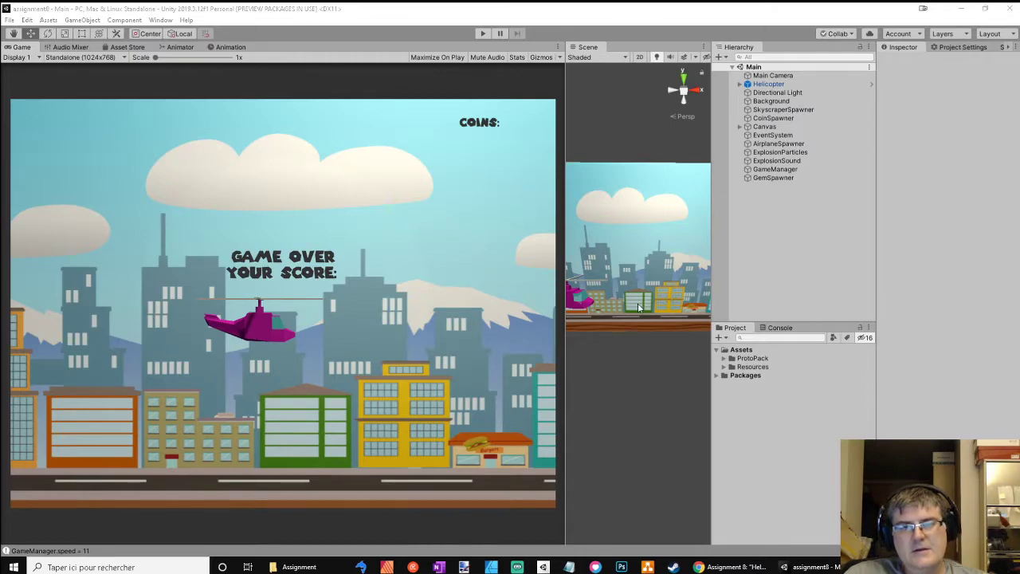
mouse_move(405, 301)
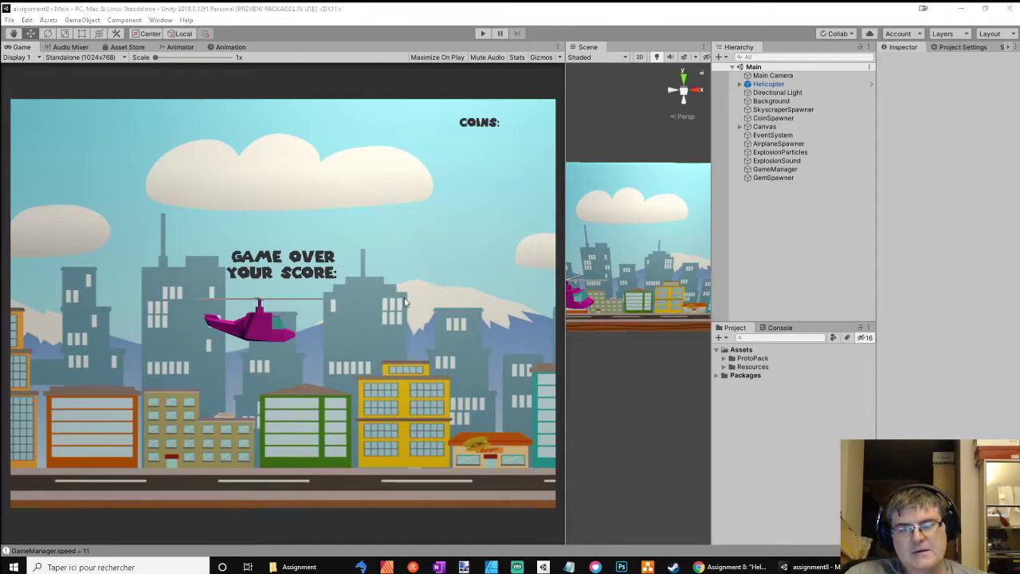
mouse_move(334, 212)
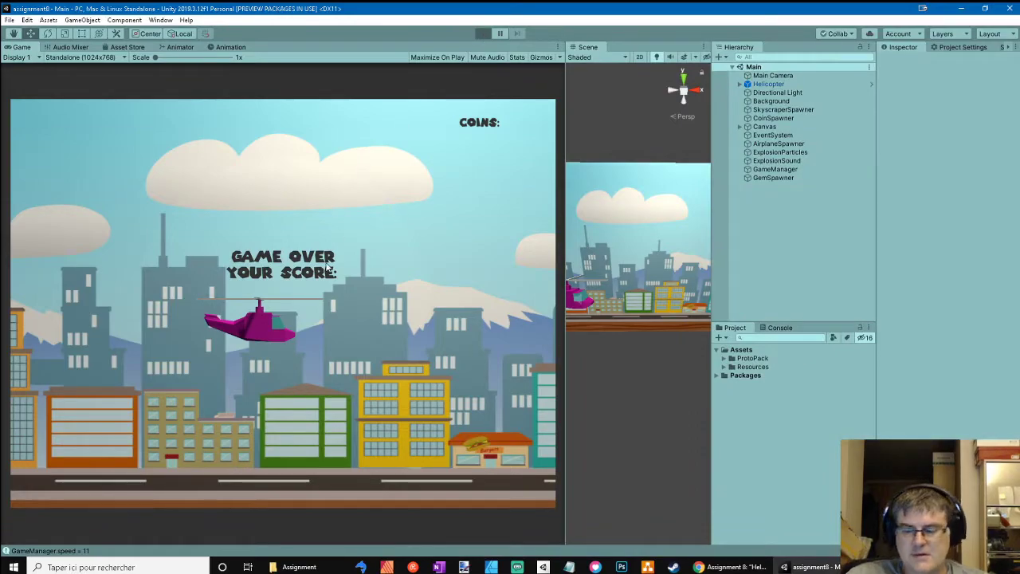
Play the helicopter game until it crashes, then restart it with Space.
left_click(483, 33)
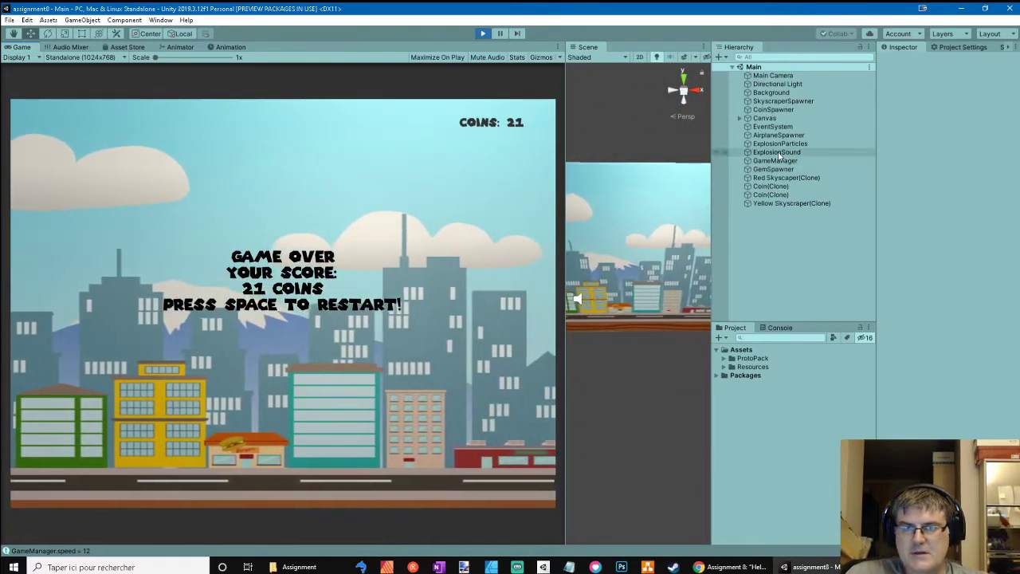
key("space")
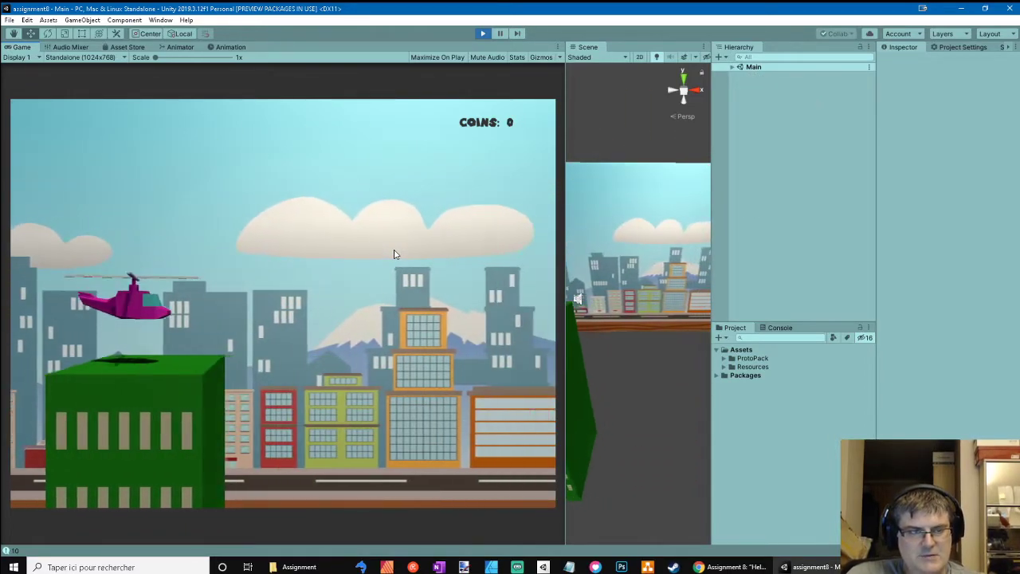
Exit Play mode to stop the running helicopter game.
left_click(483, 33)
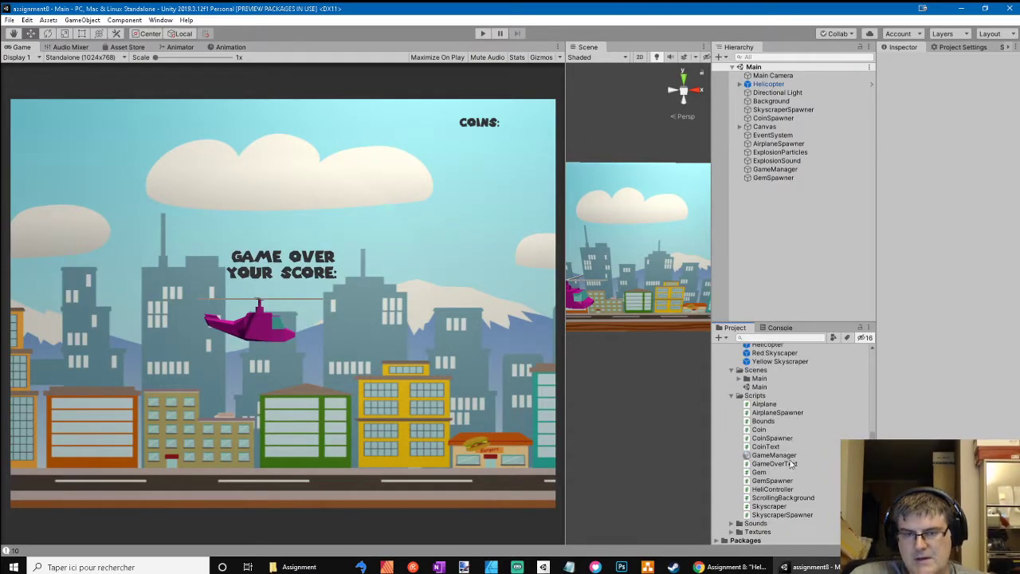
Preview the GameManager script, then open it in Visual Studio.
left_click(774, 455)
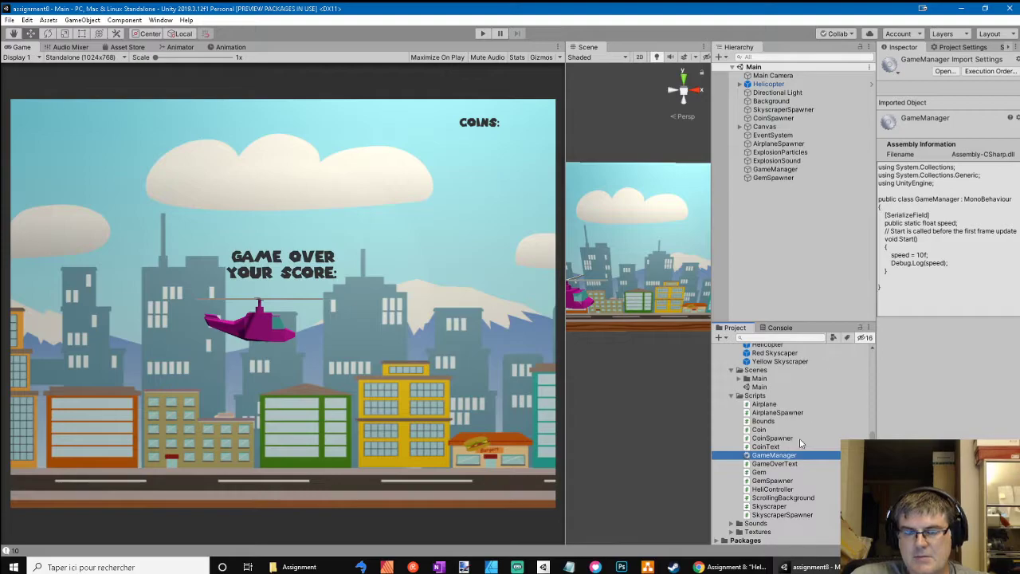
double_click(773, 455)
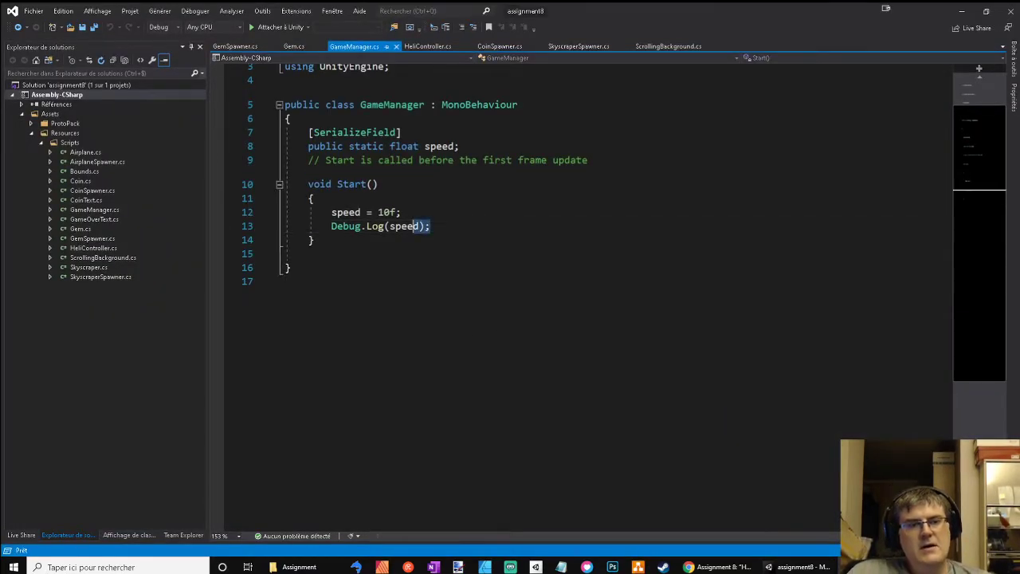
Delete the Debug.Log speed line from GameManager's Start, save, and return to Unity.
triple_click(379, 225)
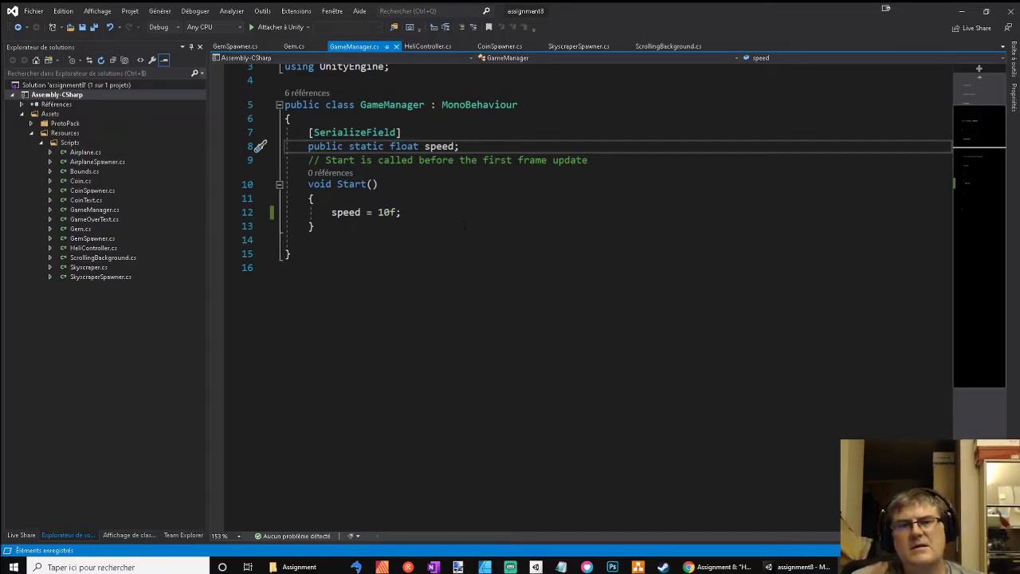
left_click(579, 46)
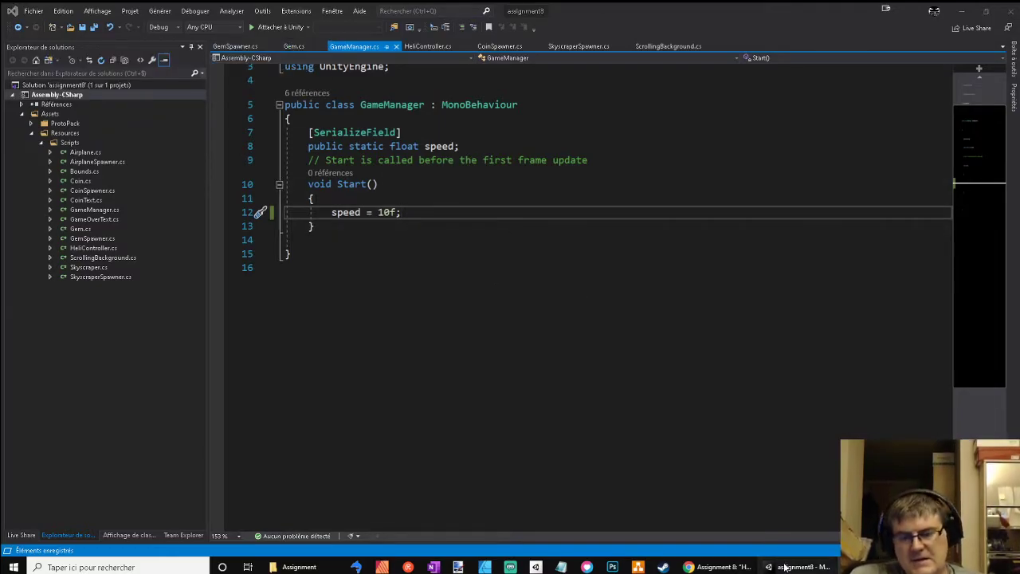
left_click(803, 566)
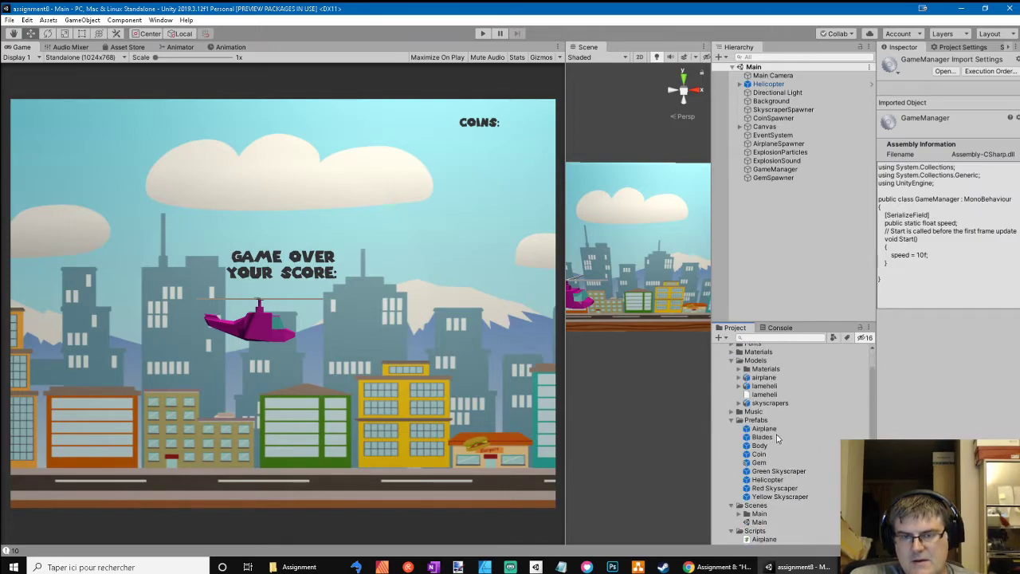
Select the Gem prefab and review its trigger Sphere Collider and Gem script.
left_click(758, 462)
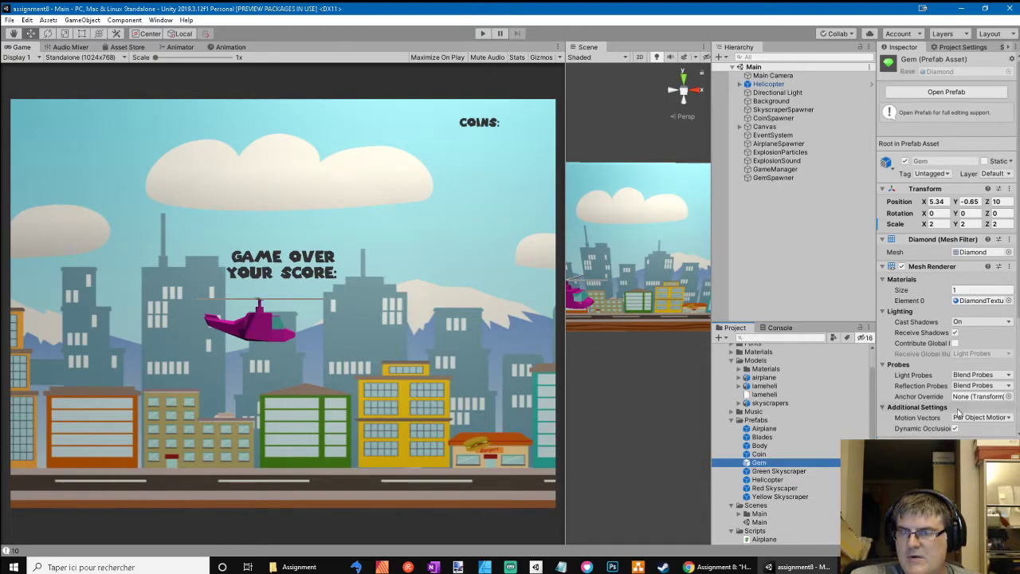
scroll("down", 3)
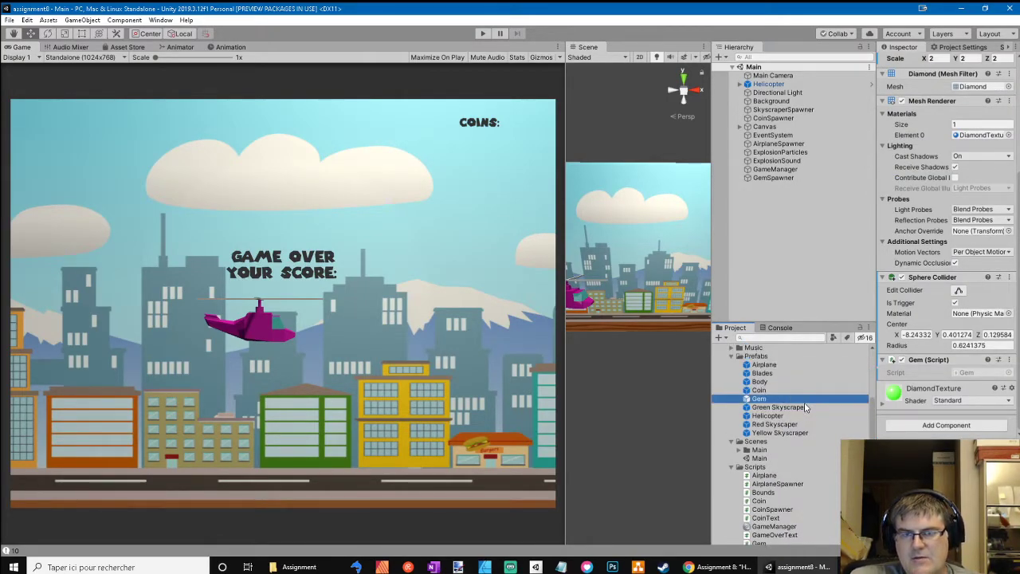
Select GemSpawner in the Hierarchy to confirm it references the Gem prefab.
left_click(773, 178)
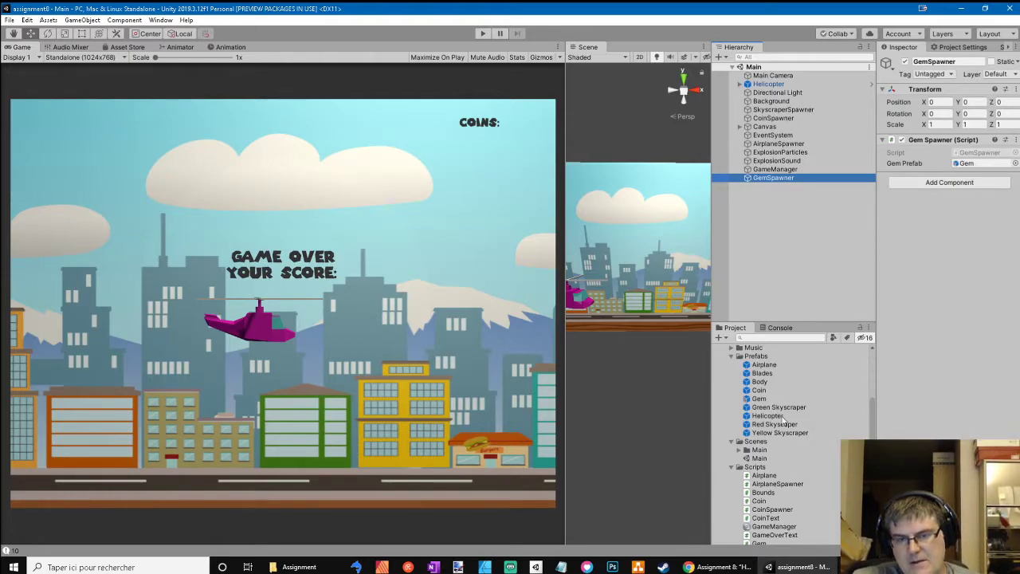
mouse_move(823, 415)
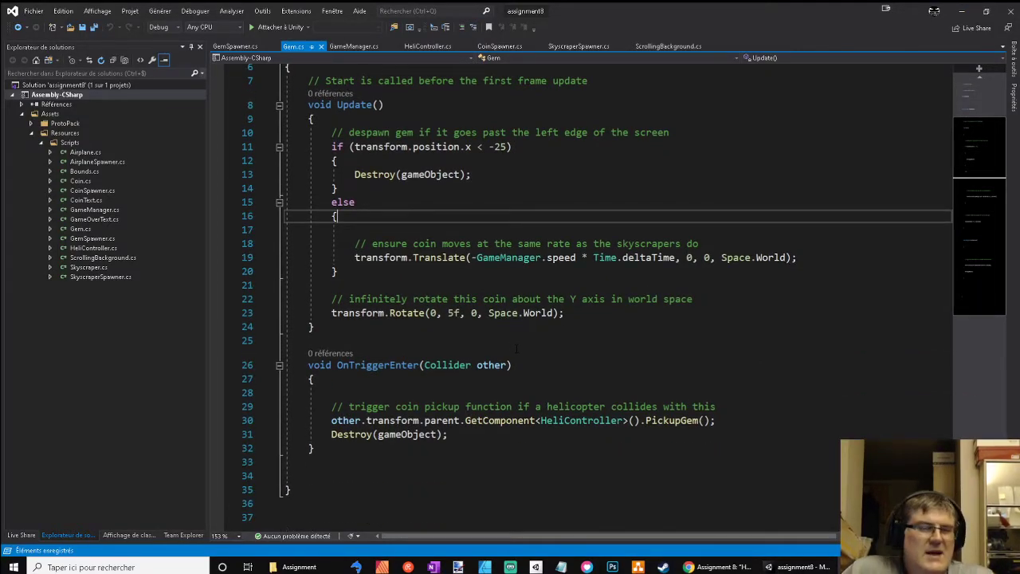
Select the PickupGem call in Gem.cs, then view the GemSpawner script.
left_click(674, 420)
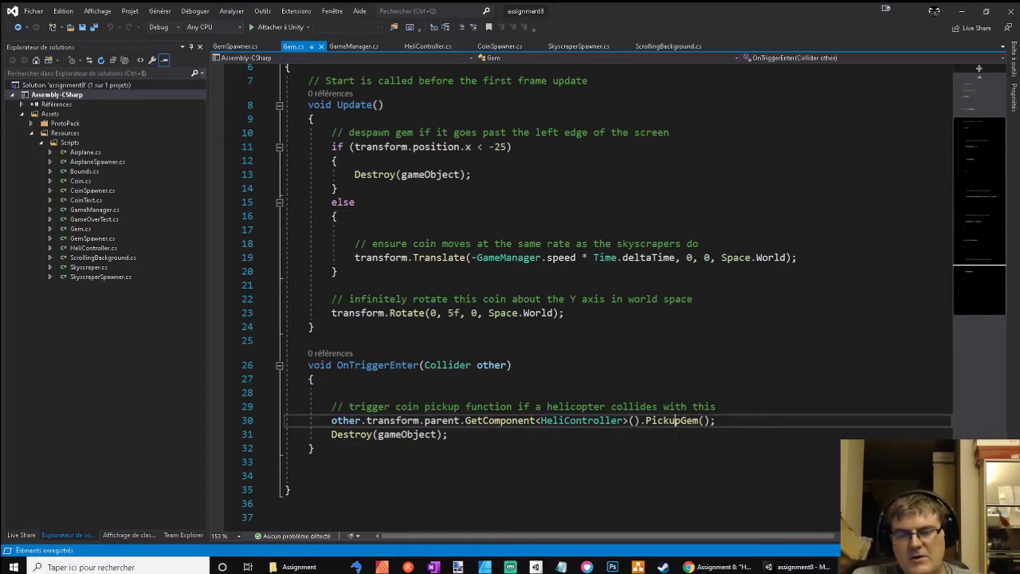
double_click(672, 420)
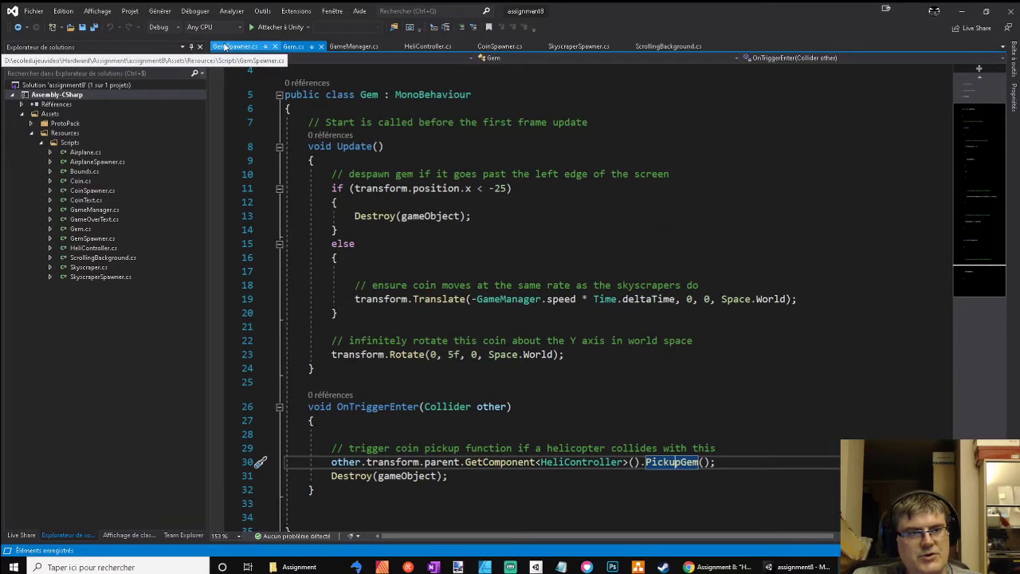
left_click(243, 46)
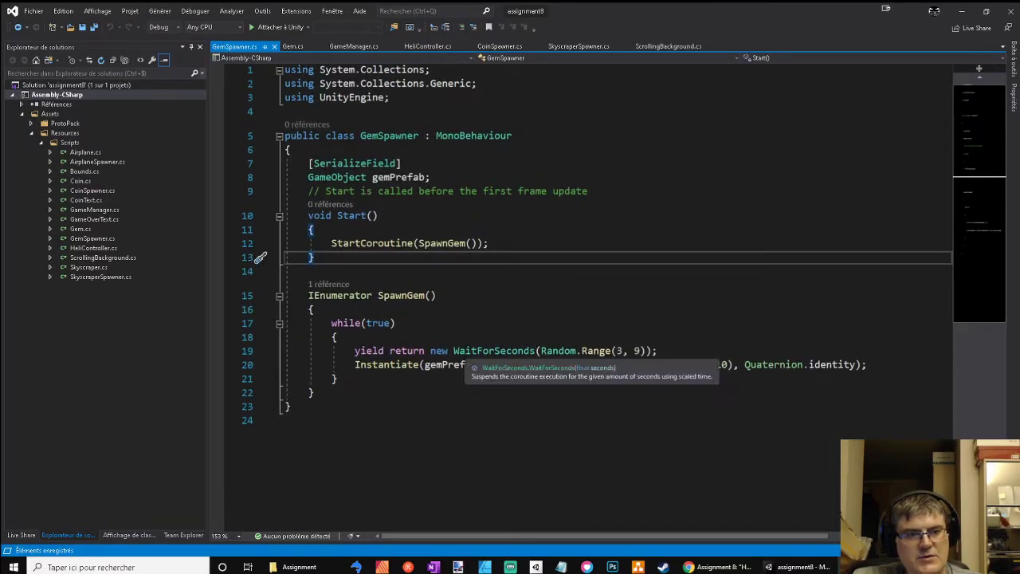